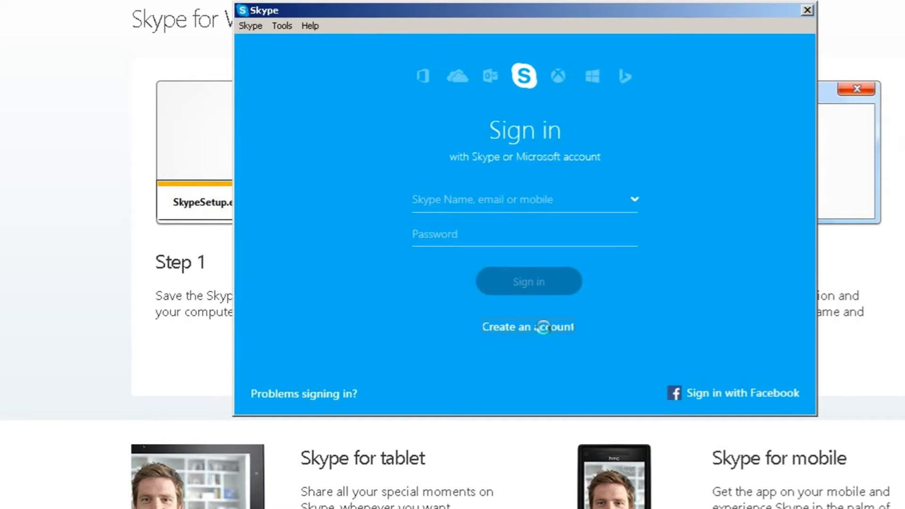
pyautogui.click(528, 326)
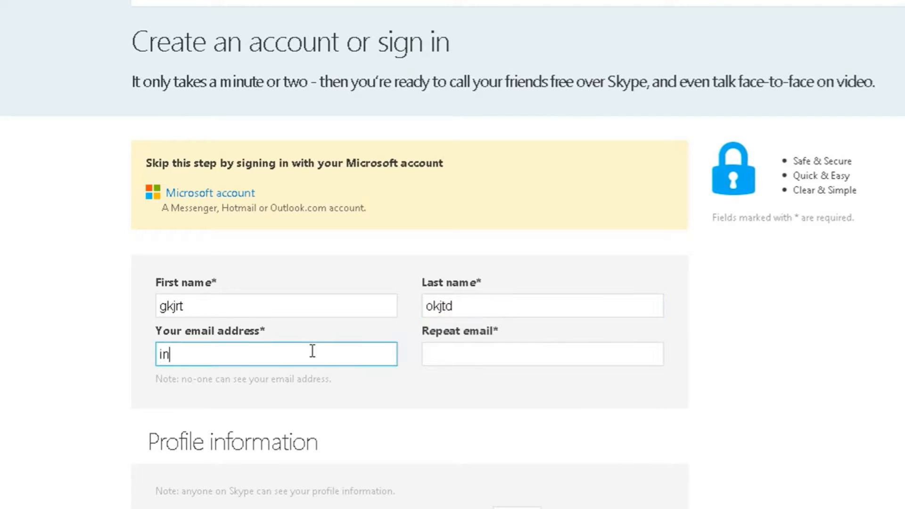
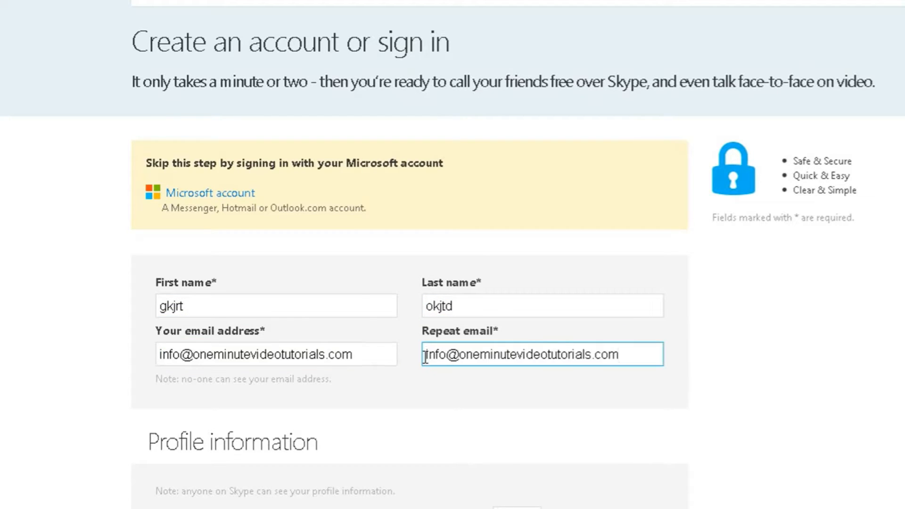
pyautogui.scroll(-3)
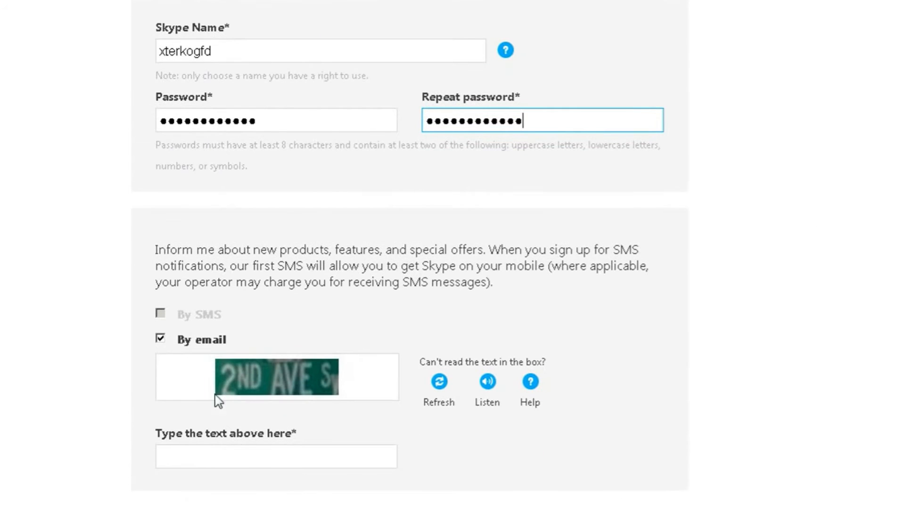
pyautogui.write('2ND AVE SV')
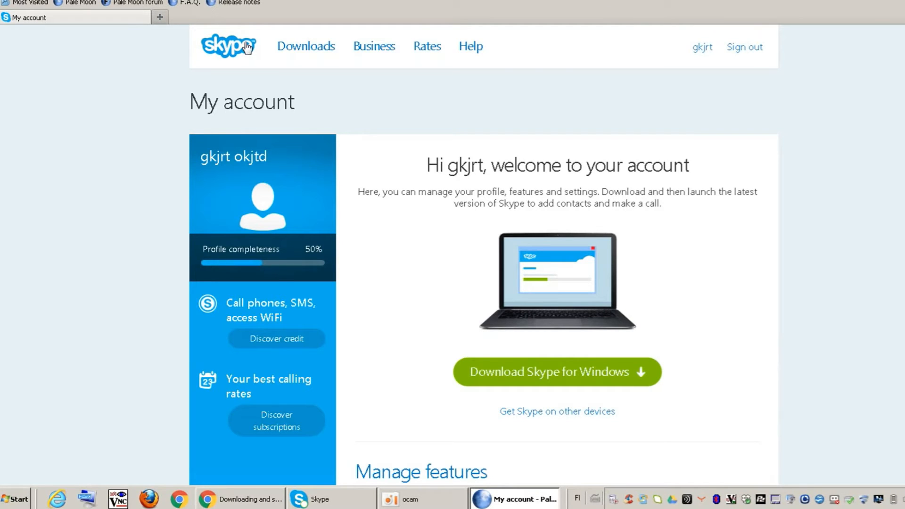
# Step: Sign in with the new account, check sound and video, and take a webcam profile picture
pyautogui.click(331, 498)
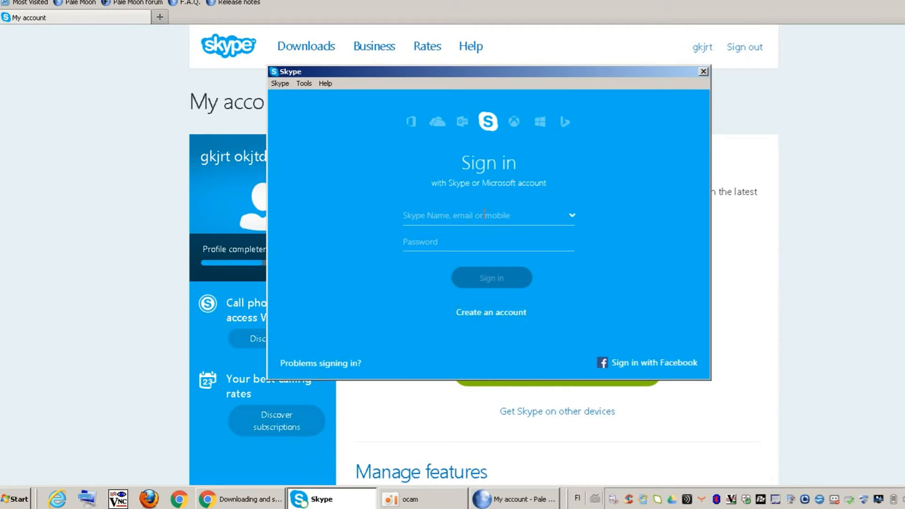
pyautogui.click(491, 278)
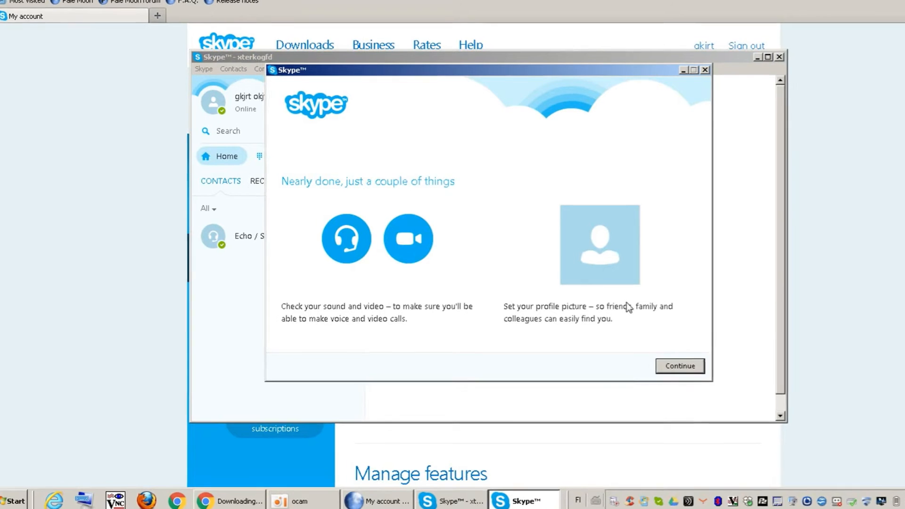
pyautogui.click(678, 365)
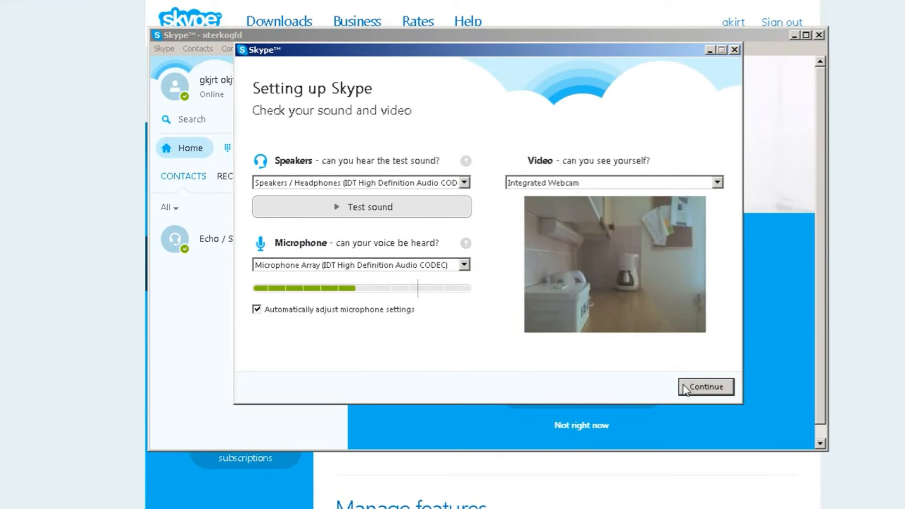
pyautogui.click(705, 387)
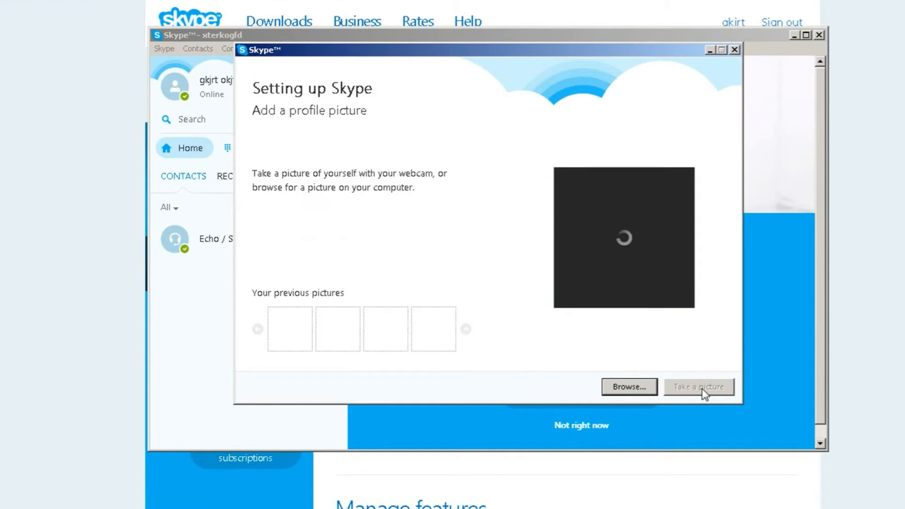
pyautogui.click(699, 386)
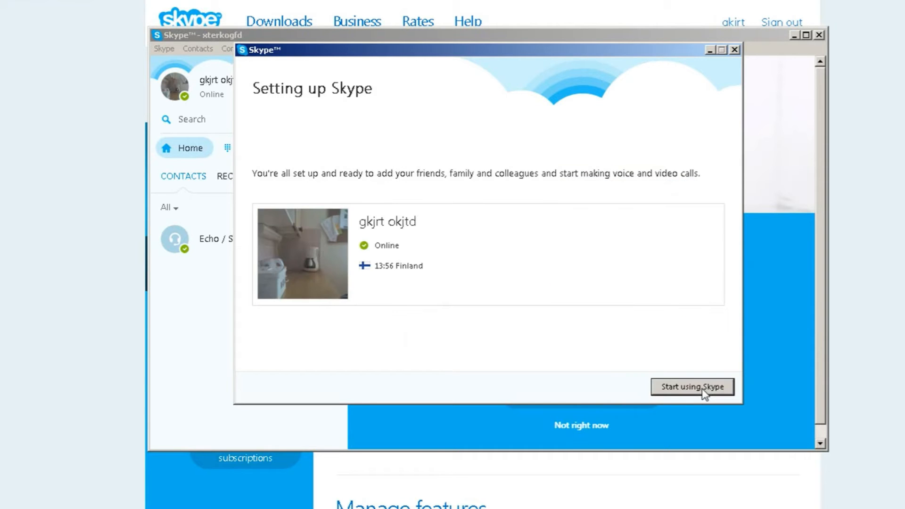
pyautogui.click(692, 387)
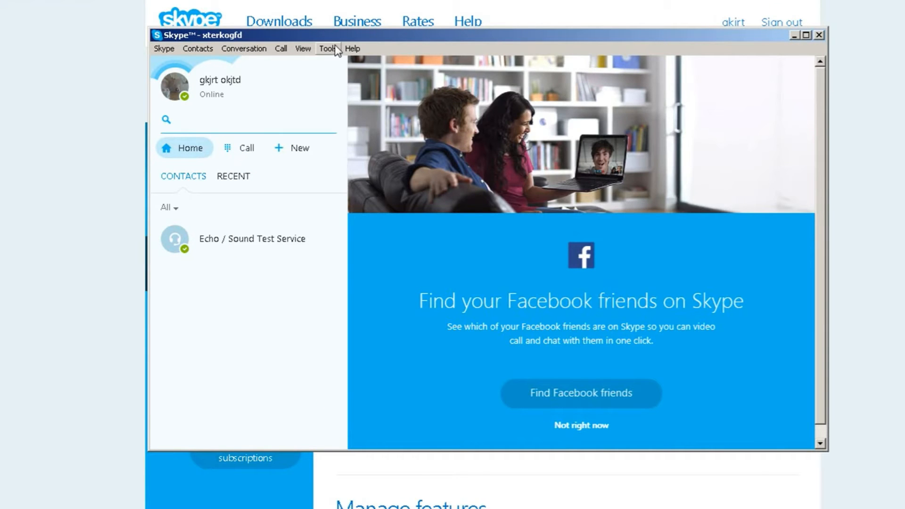
# Step: In Call settings, allow contacts-only calls, auto-answer incoming calls, and auto-start video
pyautogui.click(328, 48)
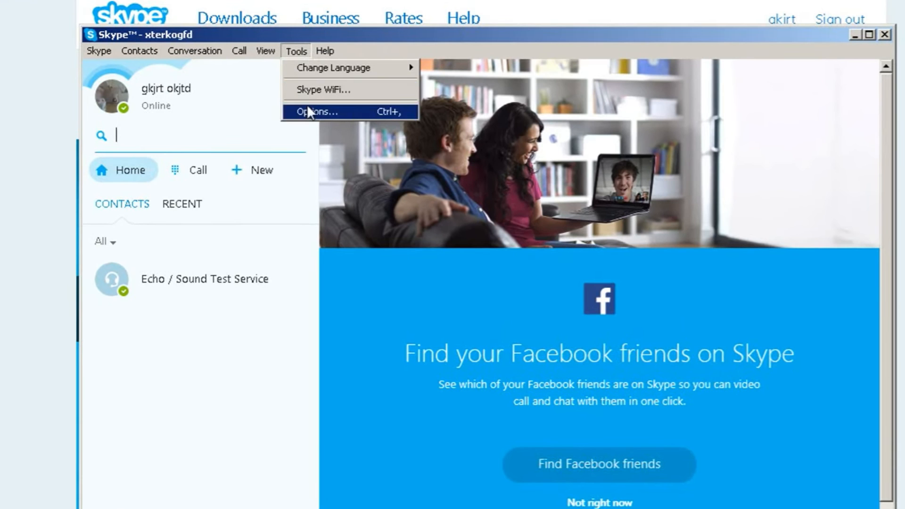
pyautogui.click(318, 111)
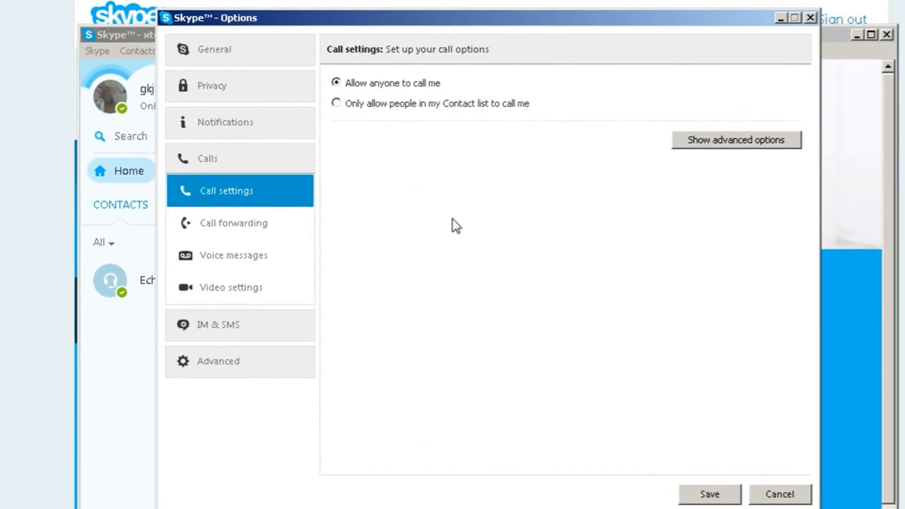
pyautogui.click(337, 103)
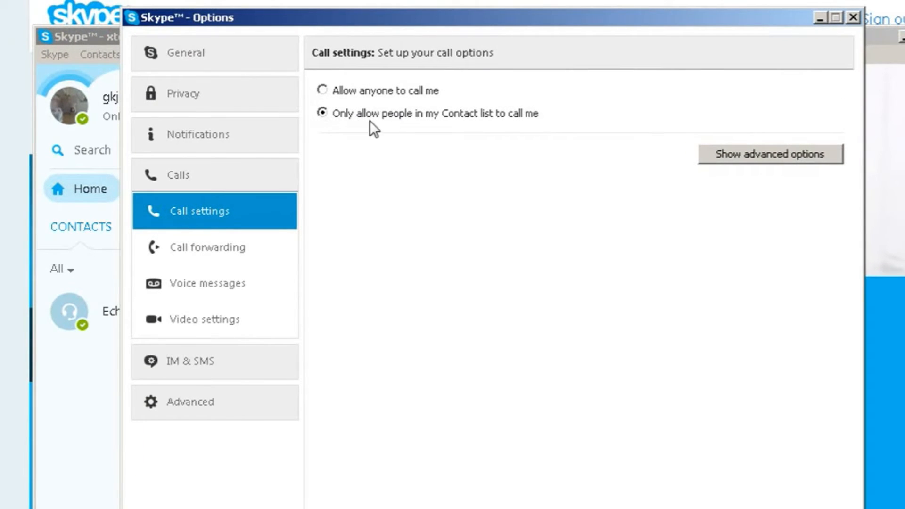
pyautogui.moveTo(756, 167)
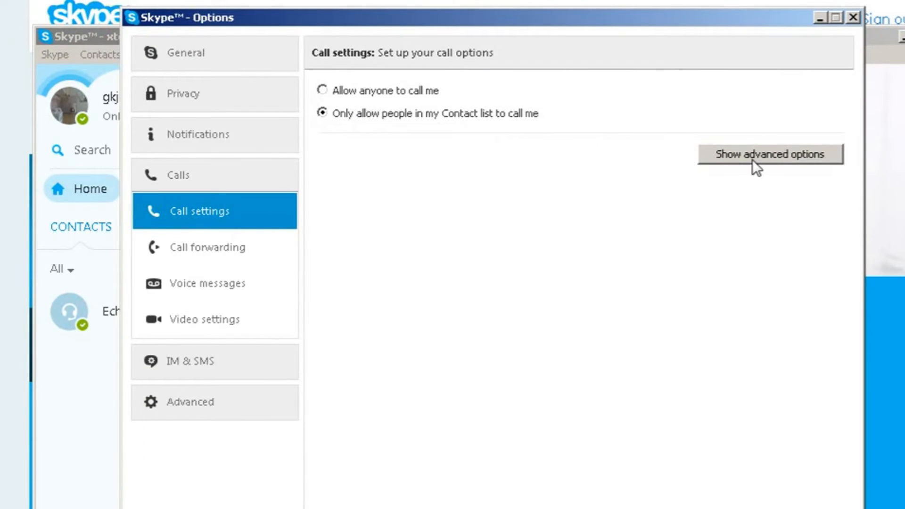
pyautogui.click(769, 155)
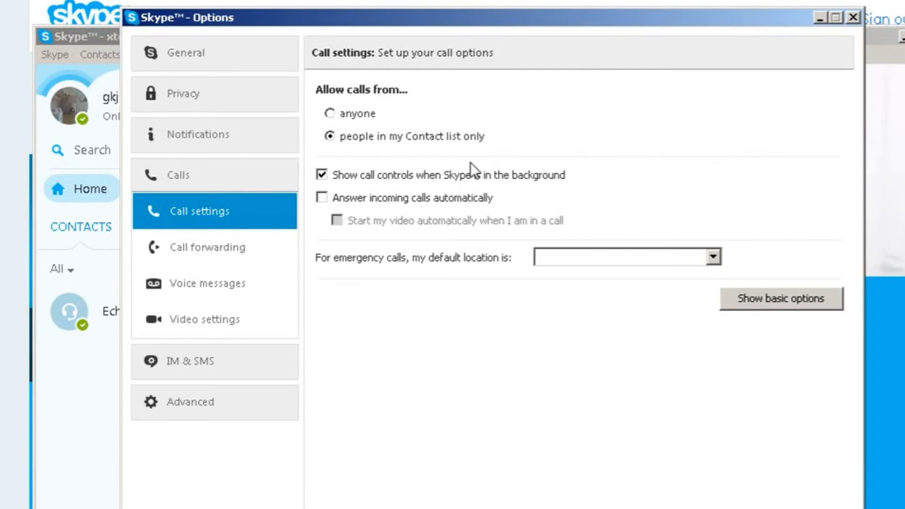
pyautogui.click(323, 198)
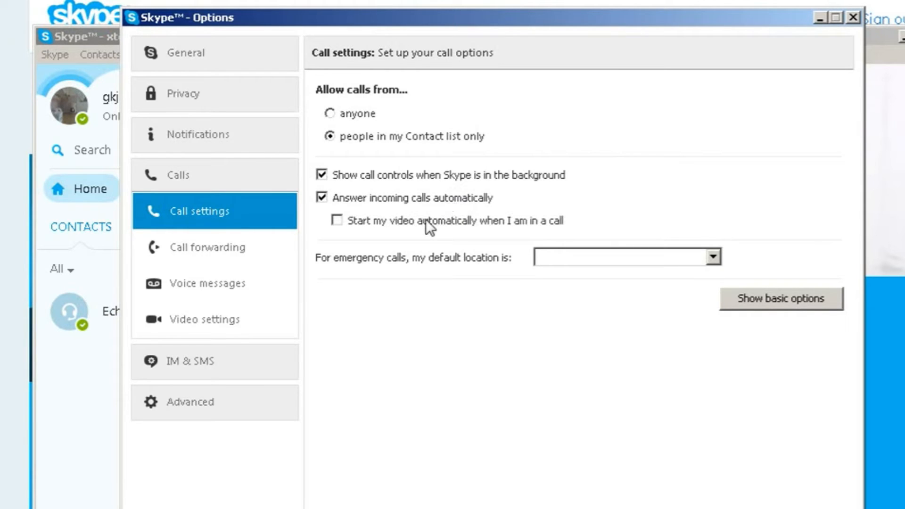
pyautogui.click(336, 221)
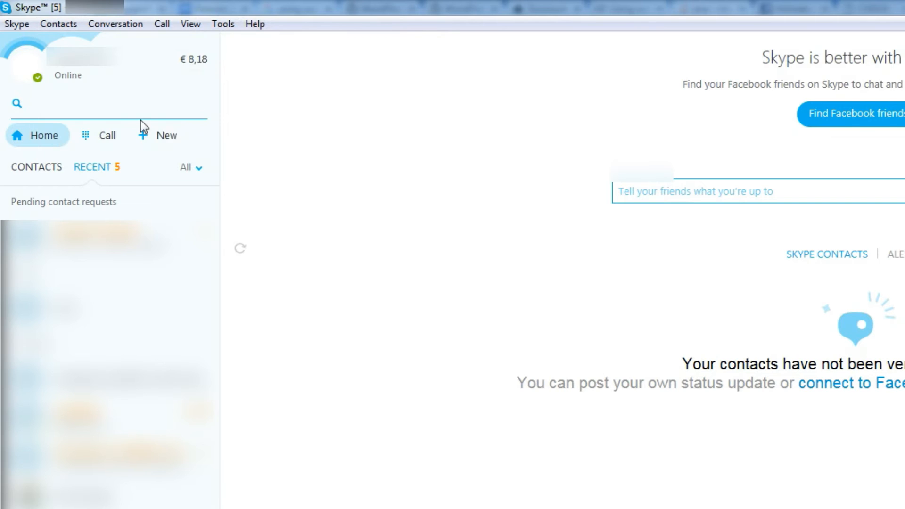
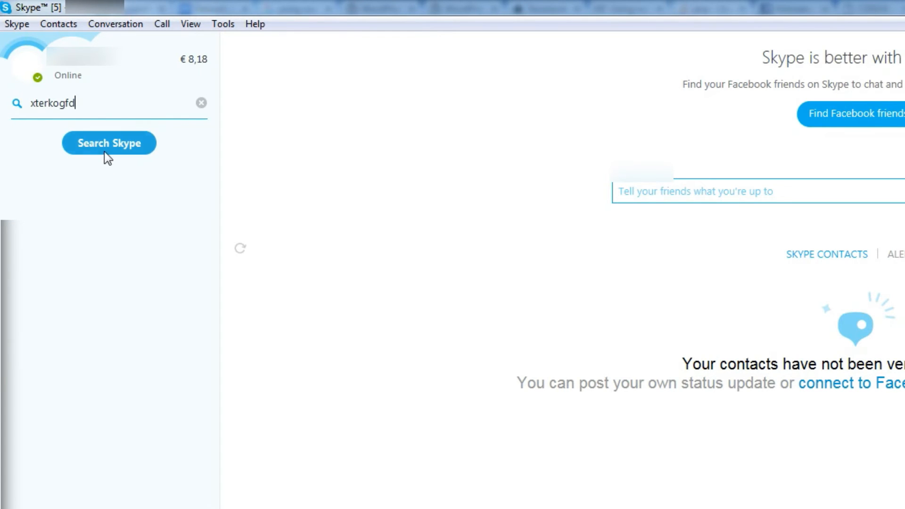
pyautogui.click(109, 143)
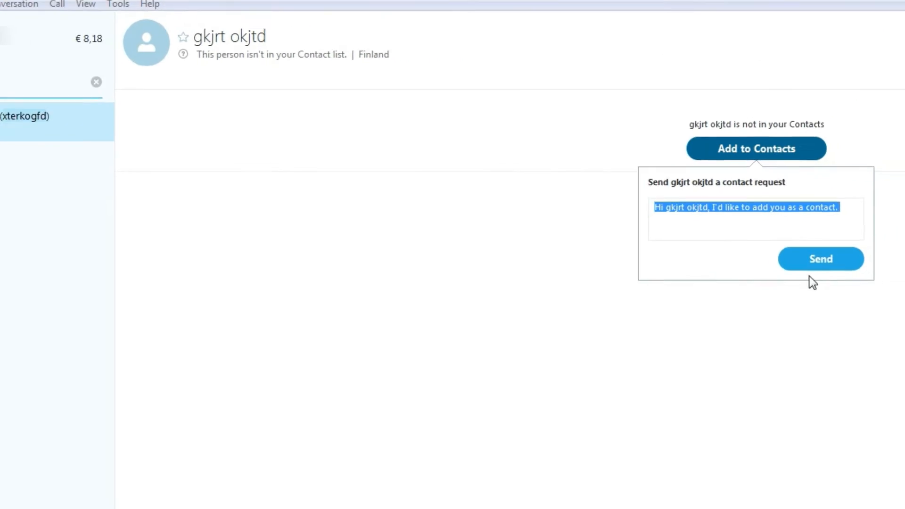
pyautogui.click(820, 257)
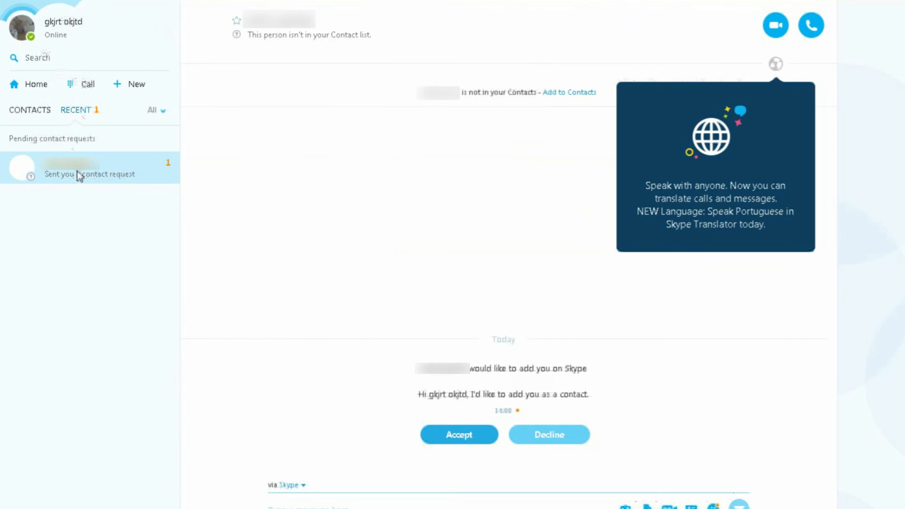
# Step: Accept the pending contact request from the other account
pyautogui.click(459, 434)
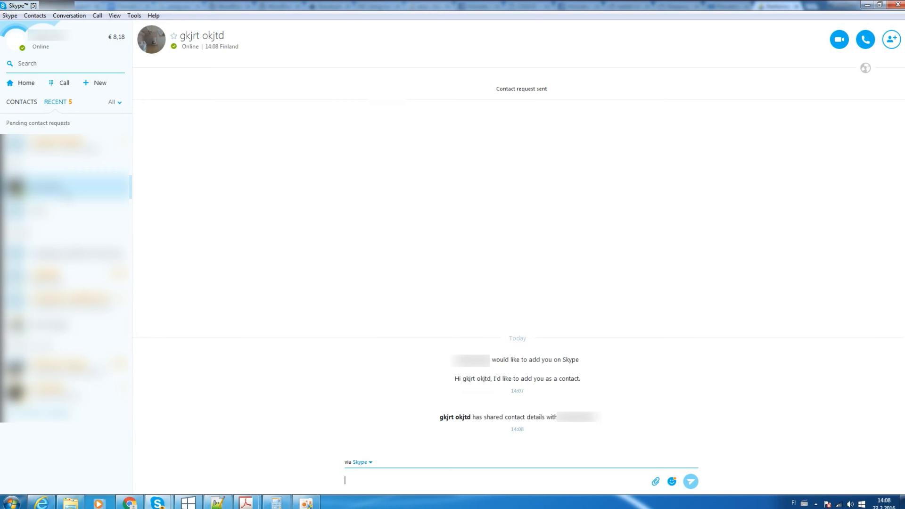
# Step: Start a video call to the new contact to view its kitchen webcam
pyautogui.click(837, 39)
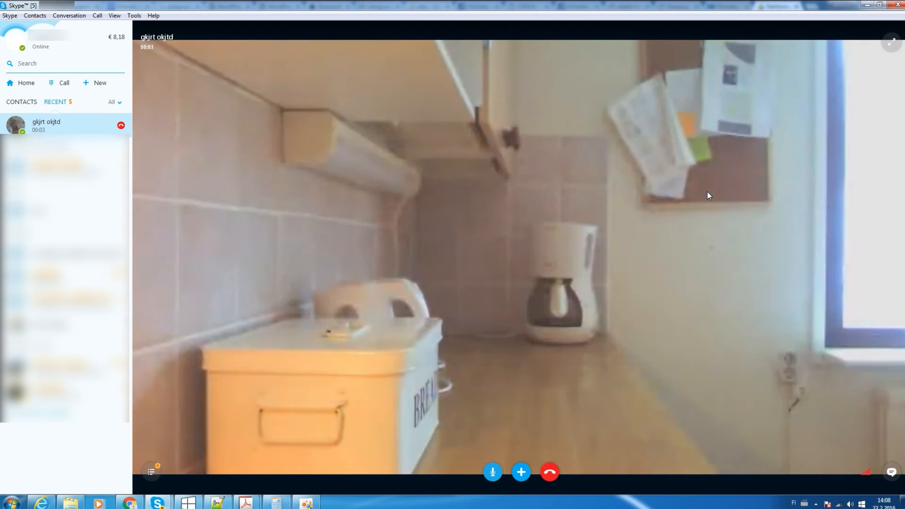